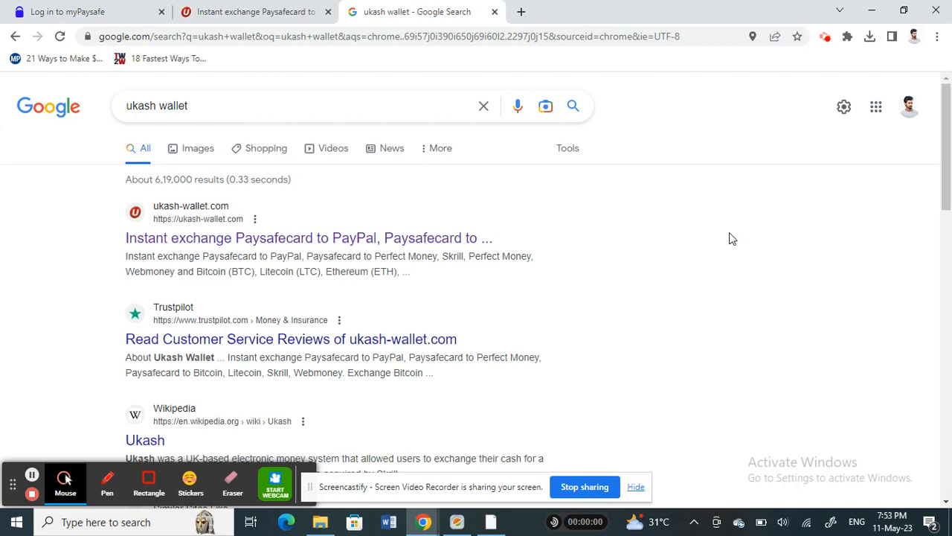
pyautogui.moveTo(631, 100)
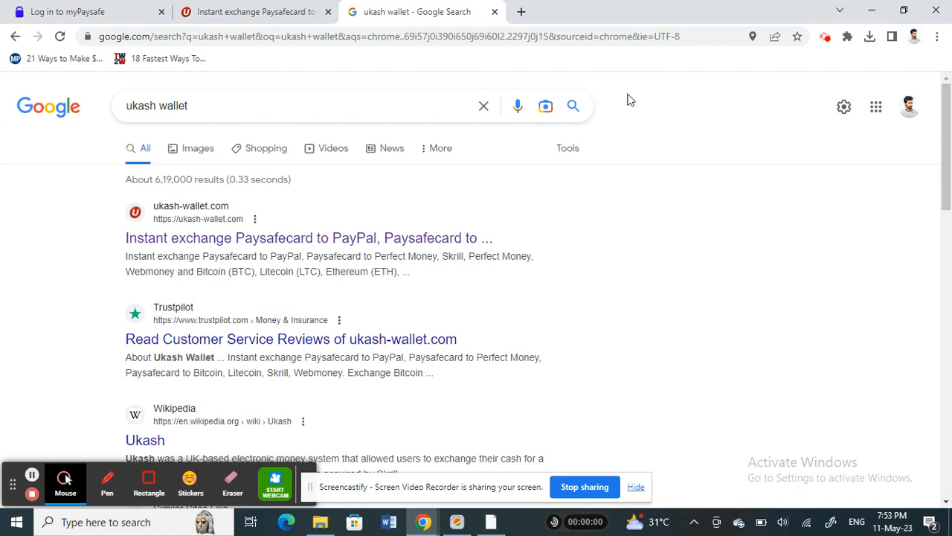
# From the 'ukash wallet' results, open the ukash-wallet.com instant Paysafecard exchange result.
pyautogui.click(223, 104)
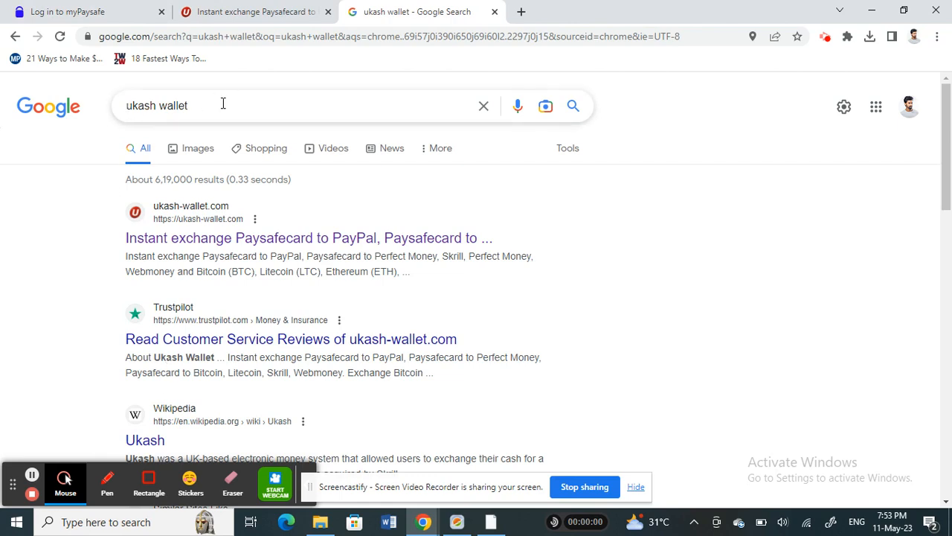
pyautogui.click(223, 104)
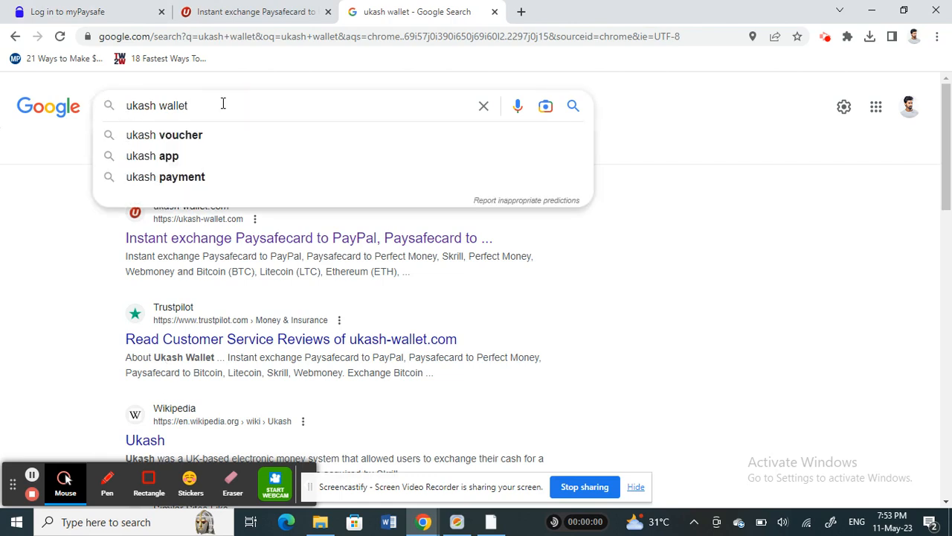
pyautogui.click(56, 312)
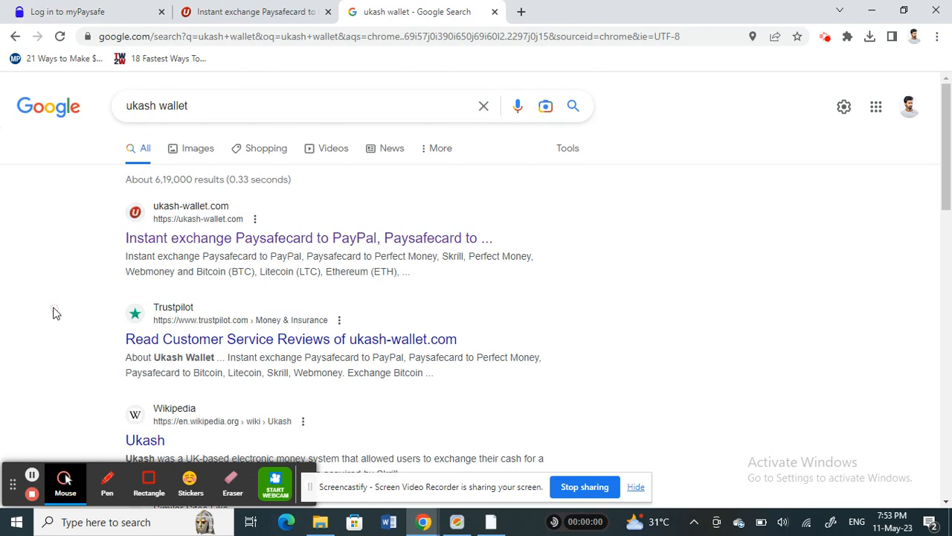
pyautogui.moveTo(181, 255)
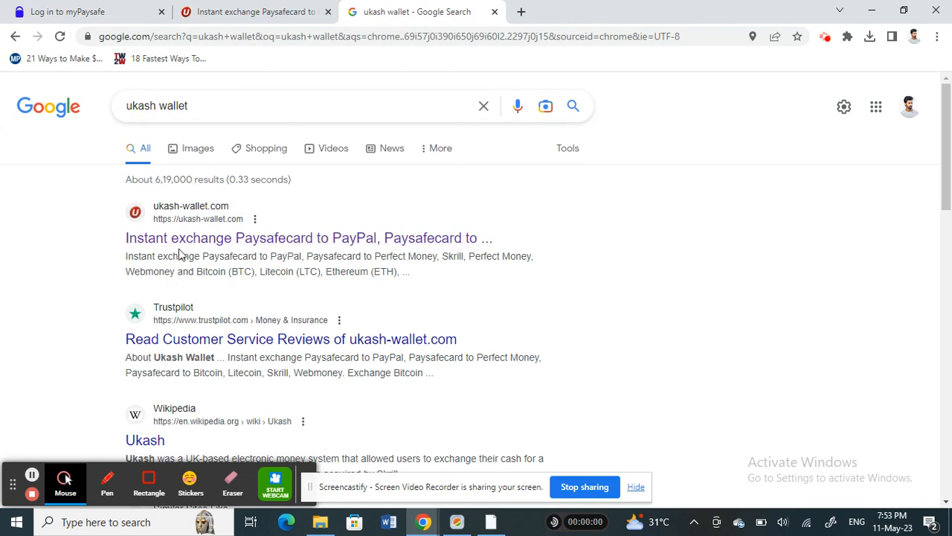
pyautogui.moveTo(196, 229)
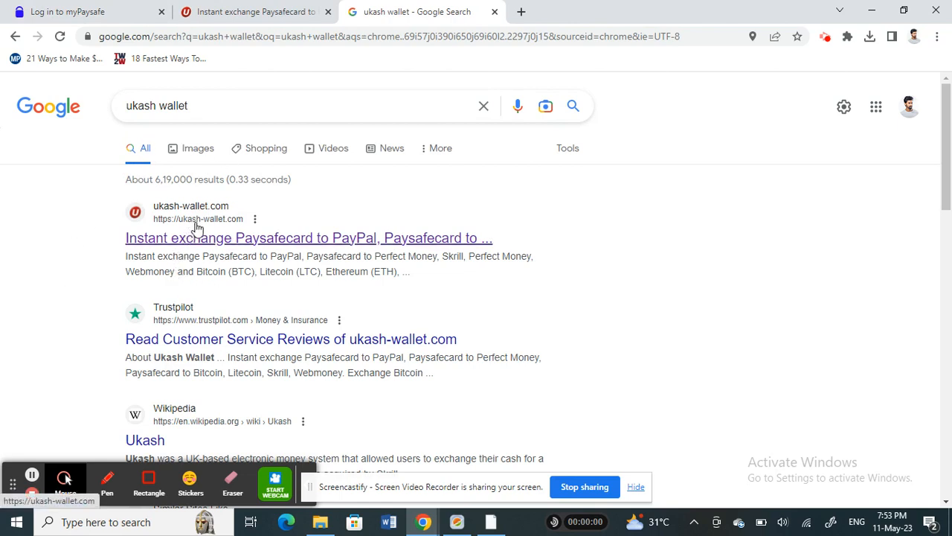
pyautogui.click(309, 238)
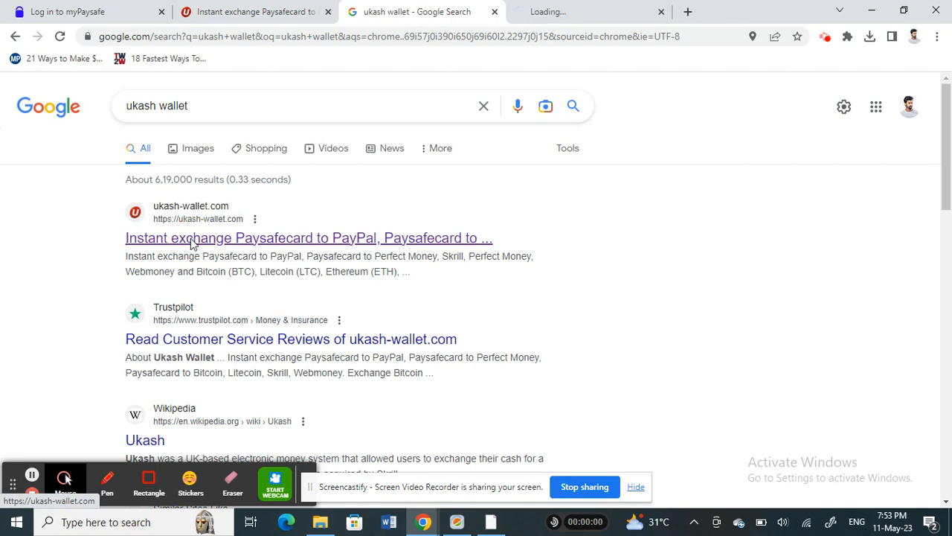
# Switch to the new ukash-wallet.com tab and view its Paysafecard exchange home page.
pyautogui.click(309, 238)
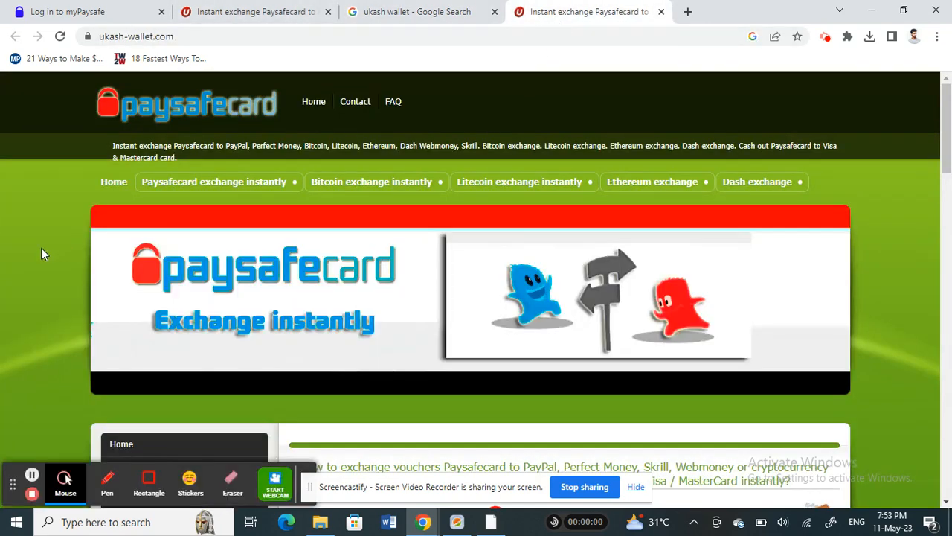
pyautogui.scroll(-3)
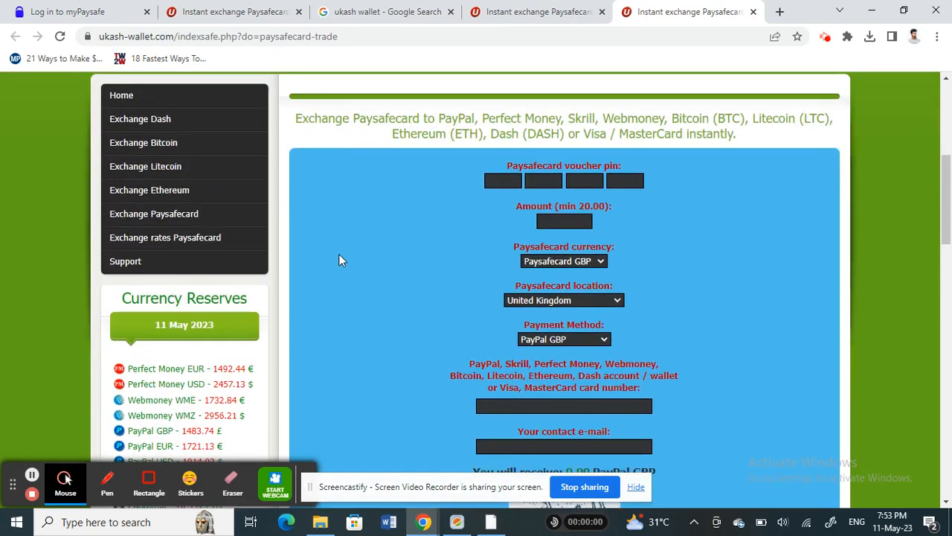
pyautogui.moveTo(387, 215)
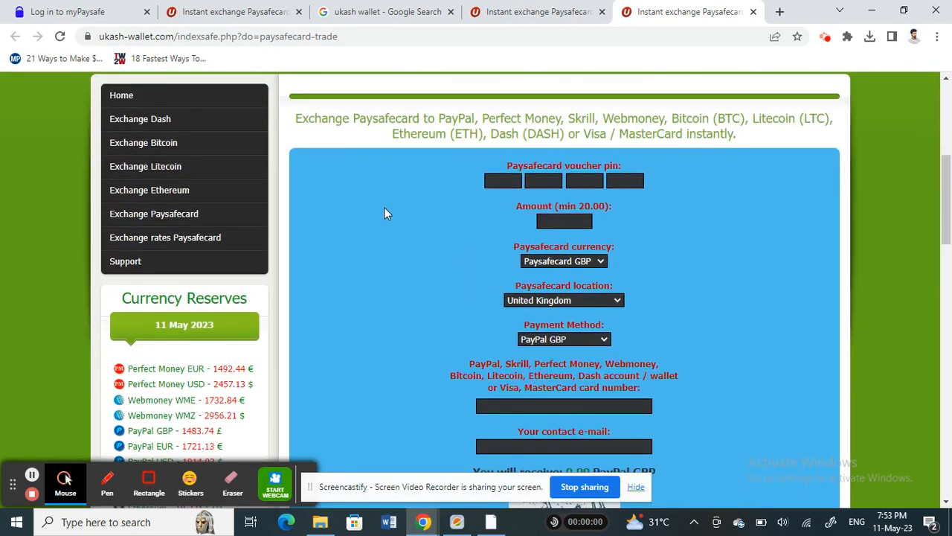
# Scroll down to the Paysafecard exchange form with voucher PIN and amount fields.
pyautogui.scroll(-3)
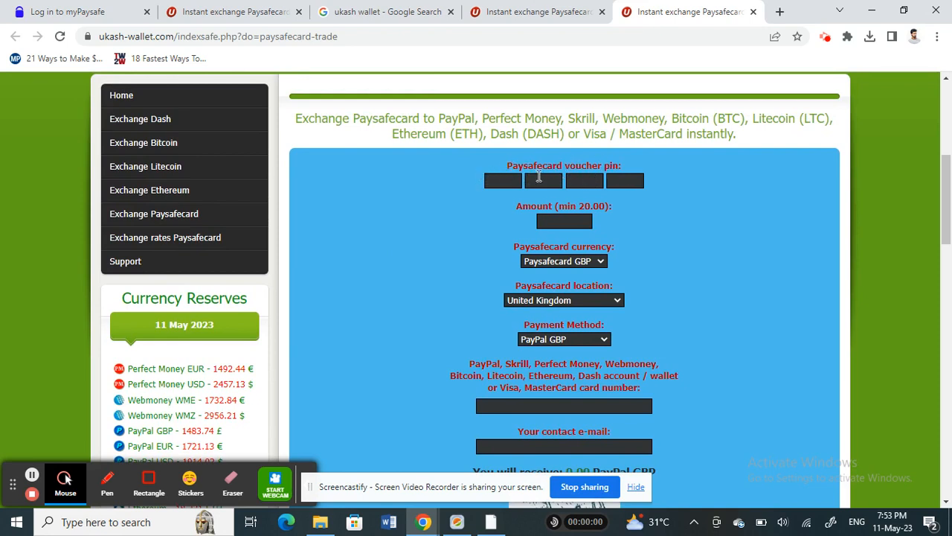
pyautogui.moveTo(563, 220)
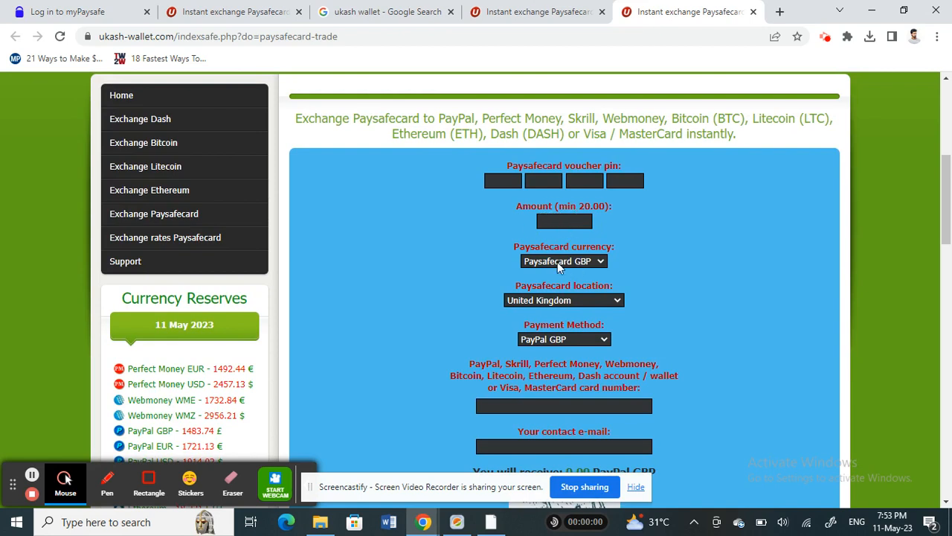
pyautogui.moveTo(631, 357)
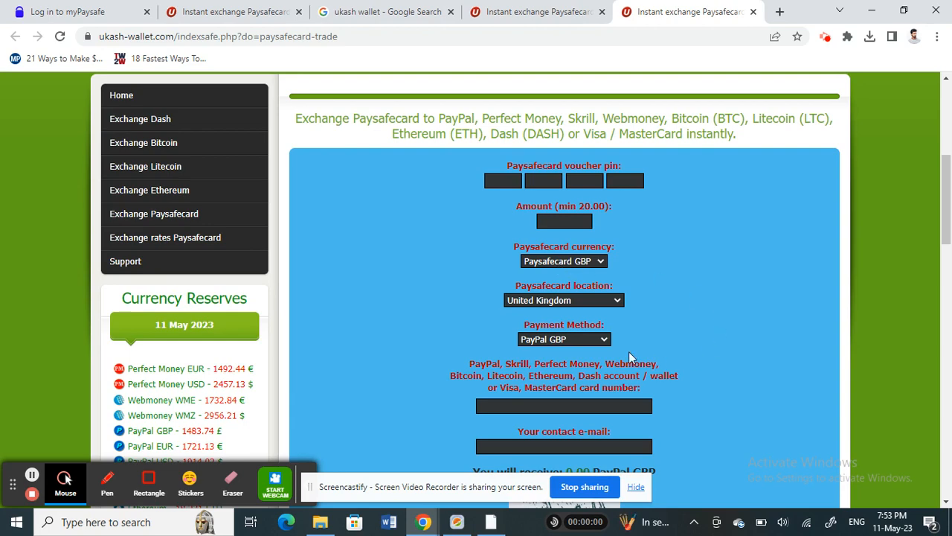
pyautogui.moveTo(593, 304)
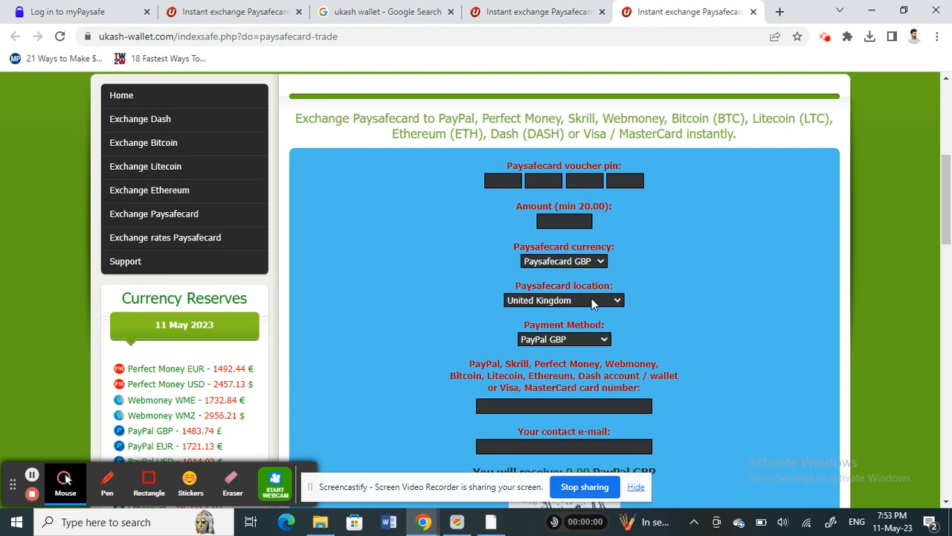
# Set the exchange form's Payment Method to Skrill USD.
pyautogui.scroll(-3)
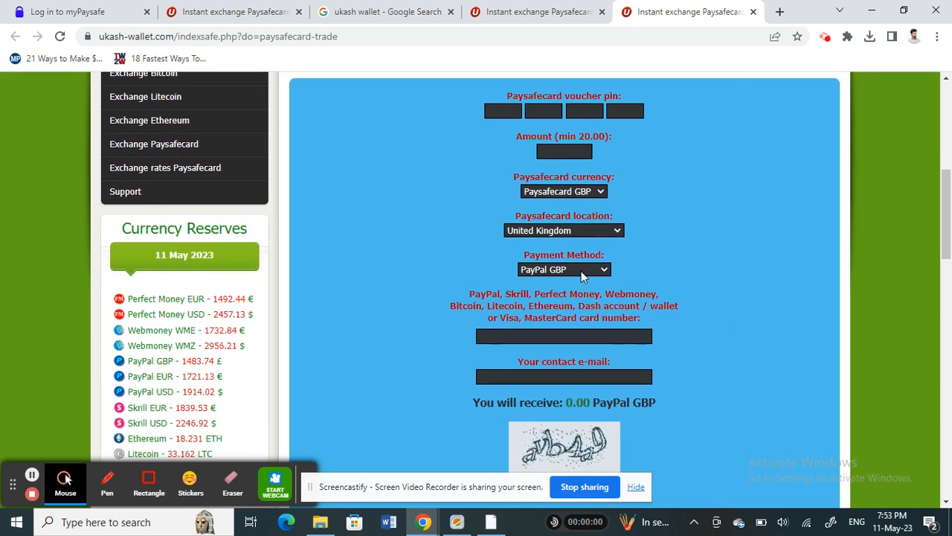
pyautogui.click(562, 270)
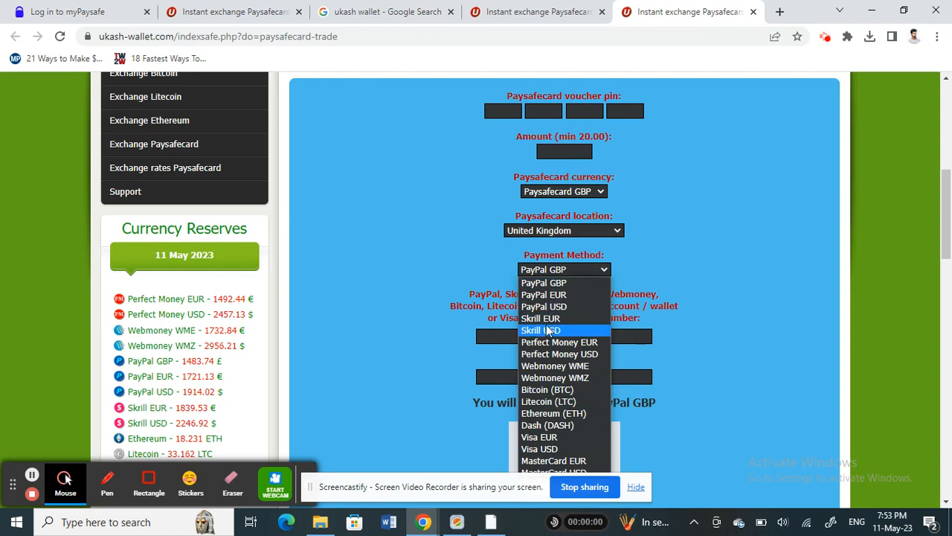
pyautogui.moveTo(542, 318)
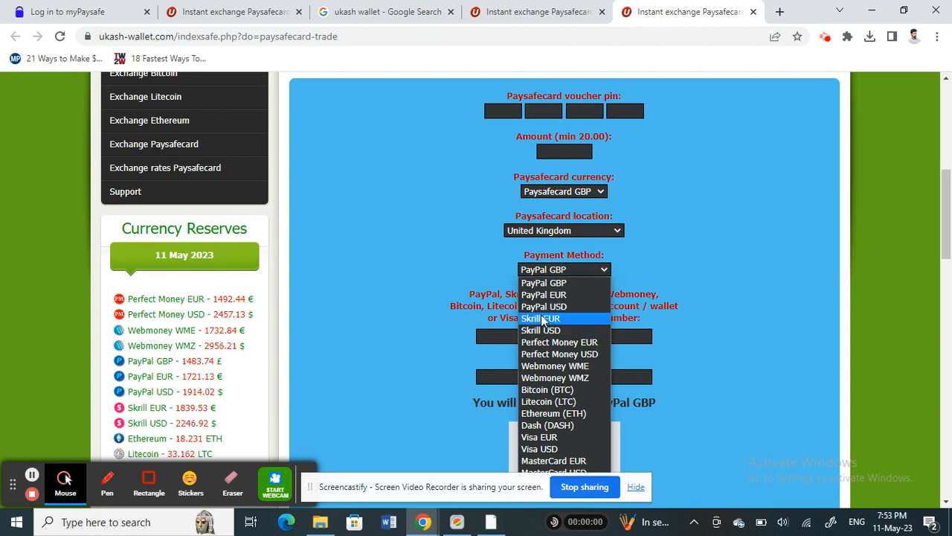
pyautogui.moveTo(542, 330)
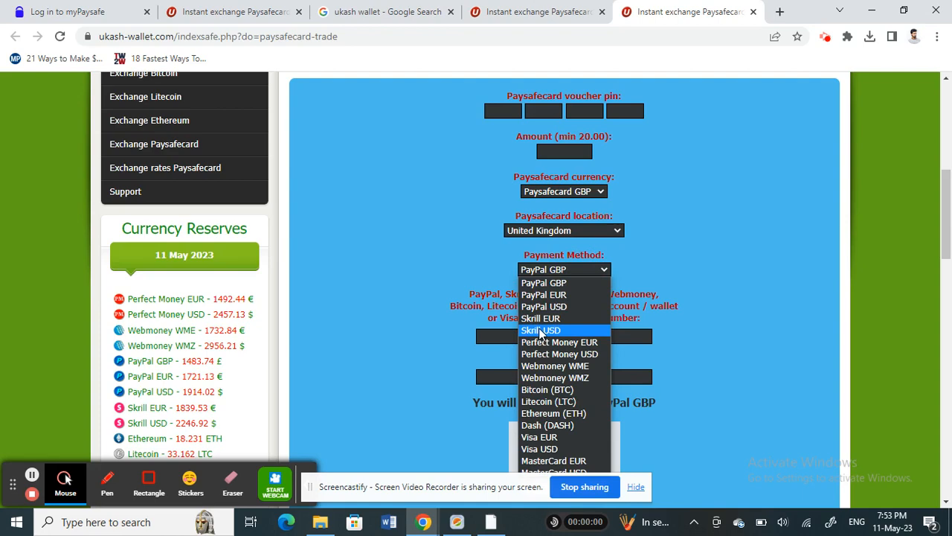
pyautogui.click(541, 331)
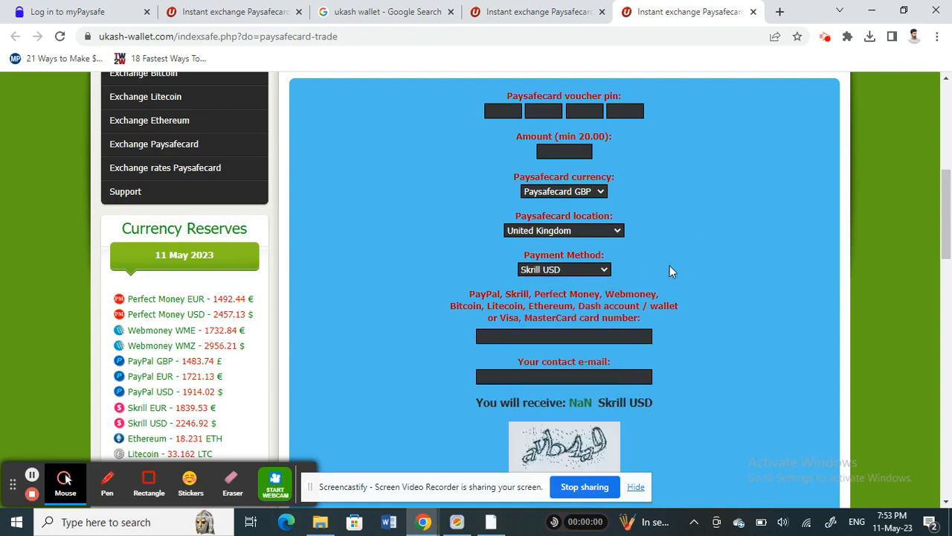
pyautogui.scroll(-3)
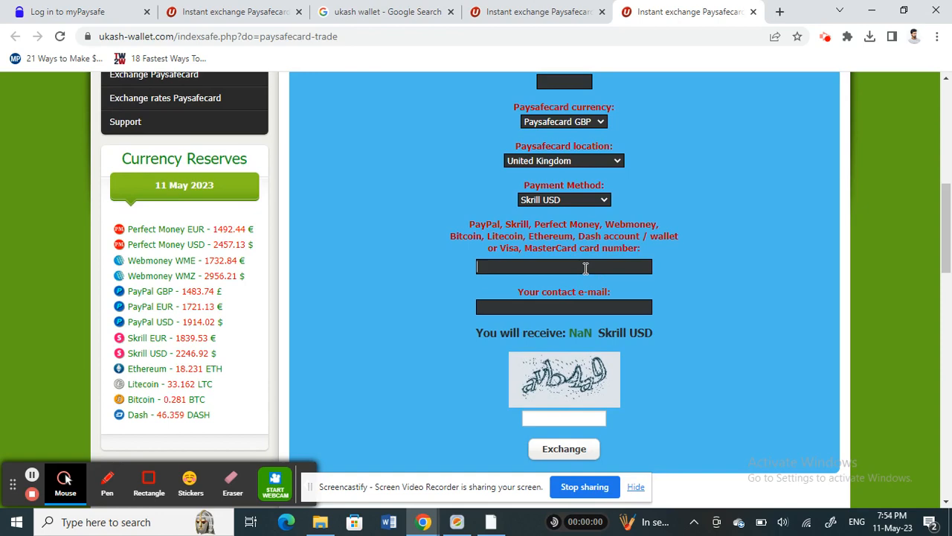
pyautogui.moveTo(592, 307)
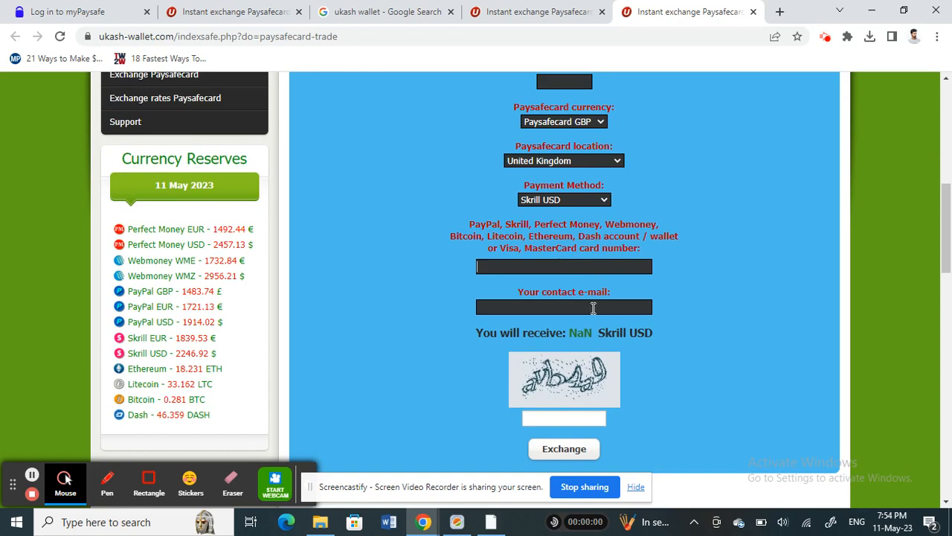
pyautogui.scroll(-3)
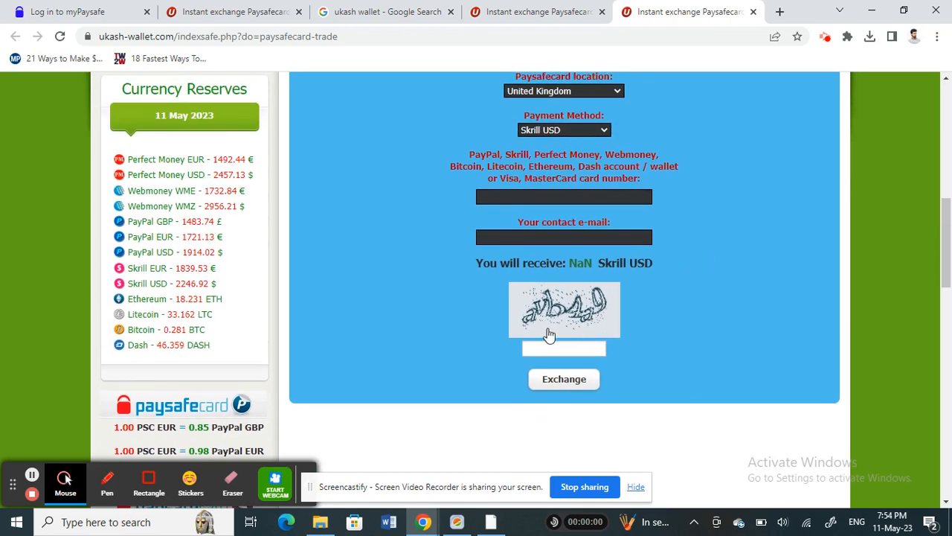
pyautogui.click(563, 348)
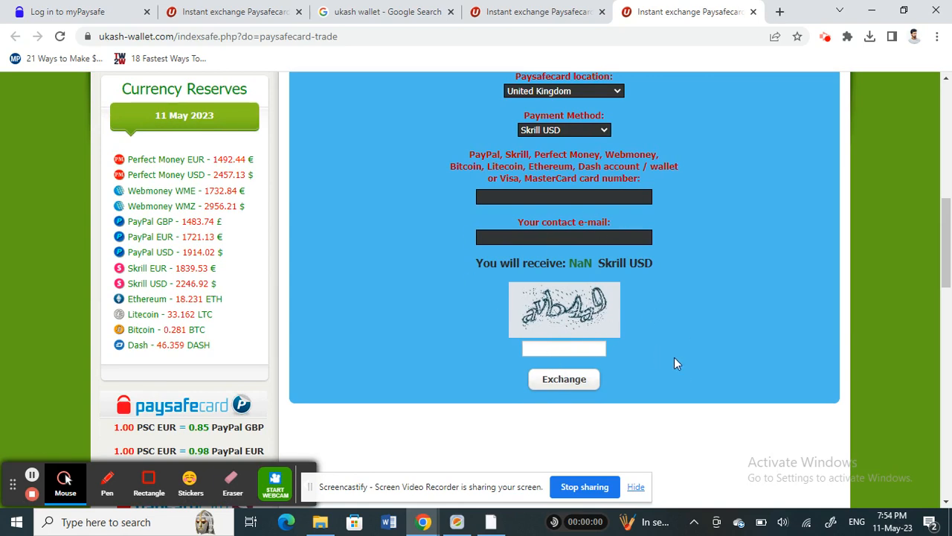
pyautogui.moveTo(756, 333)
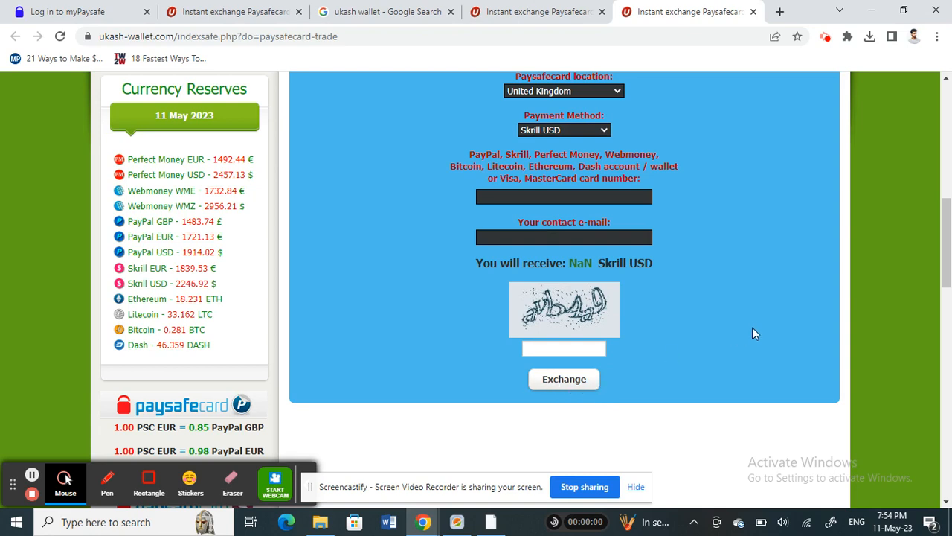
pyautogui.moveTo(759, 321)
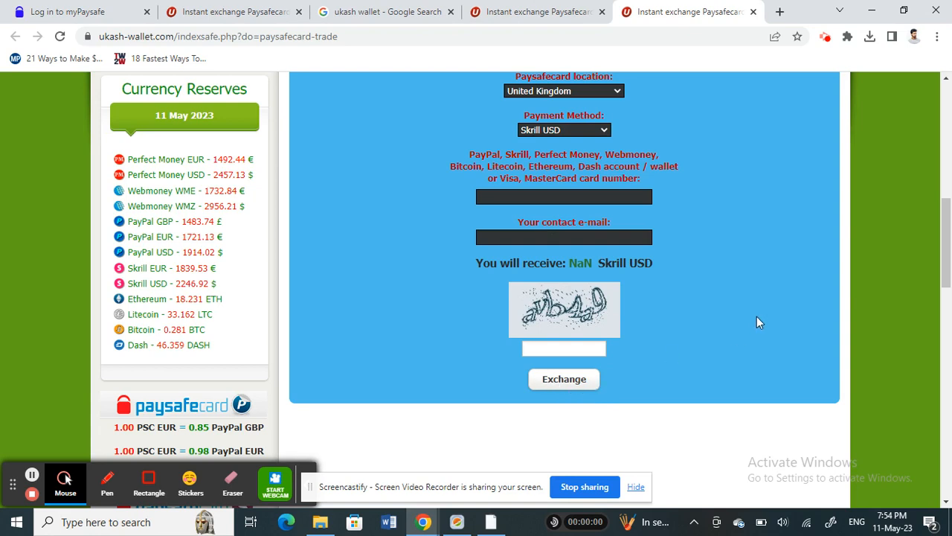
pyautogui.moveTo(354, 209)
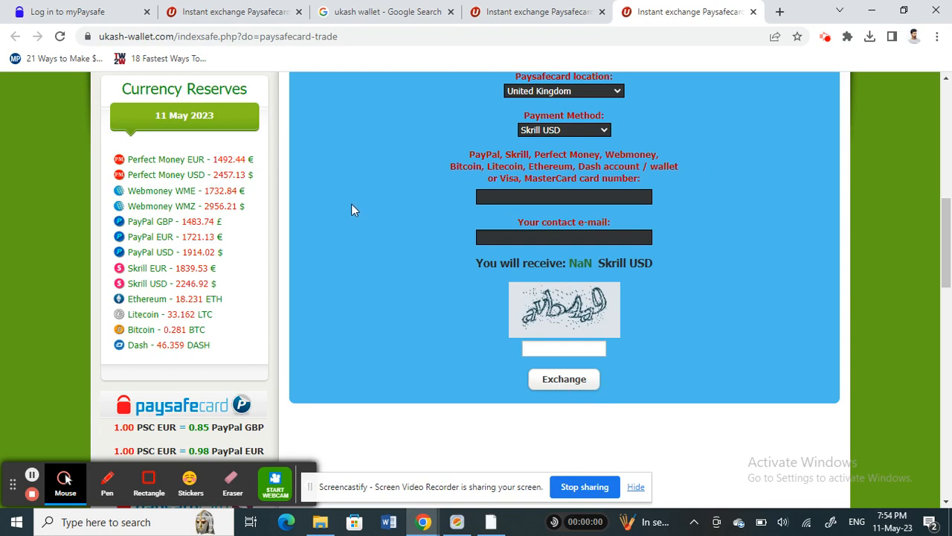